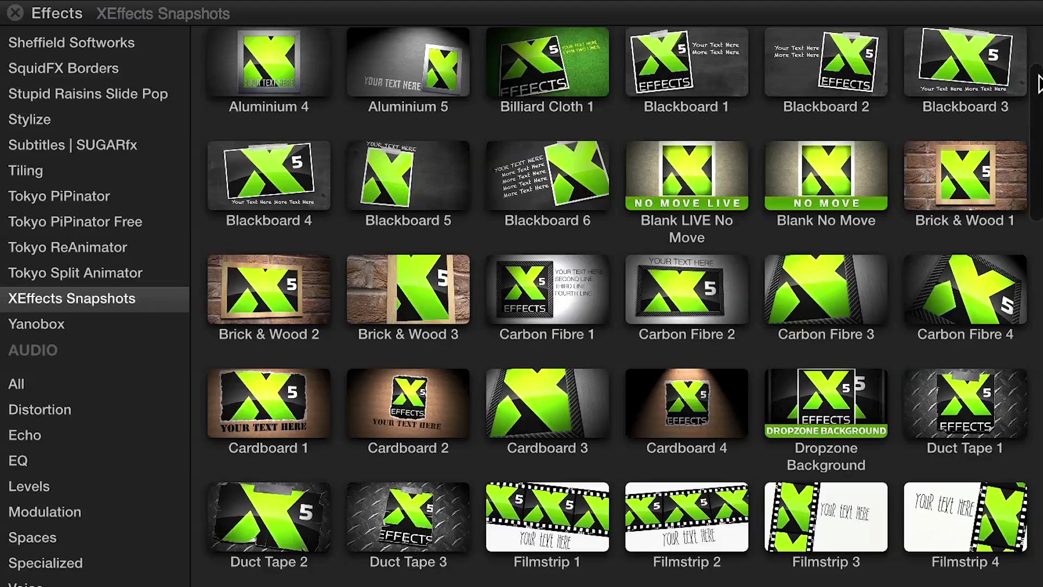
Scroll the Effects Browser to reach the Instant 1 snapshot frame effect
scroll(down, 3)
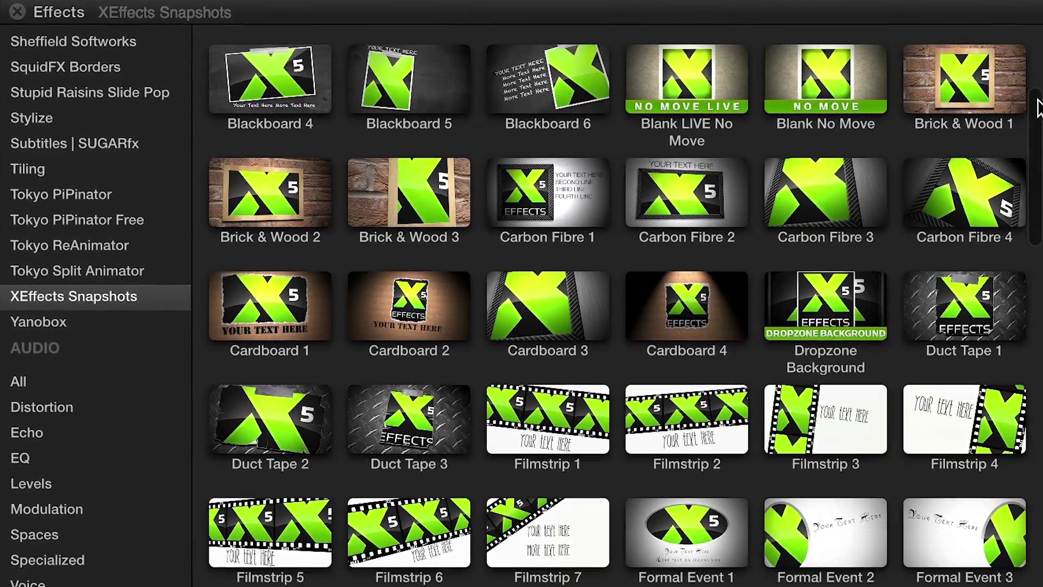
scroll(down, 3)
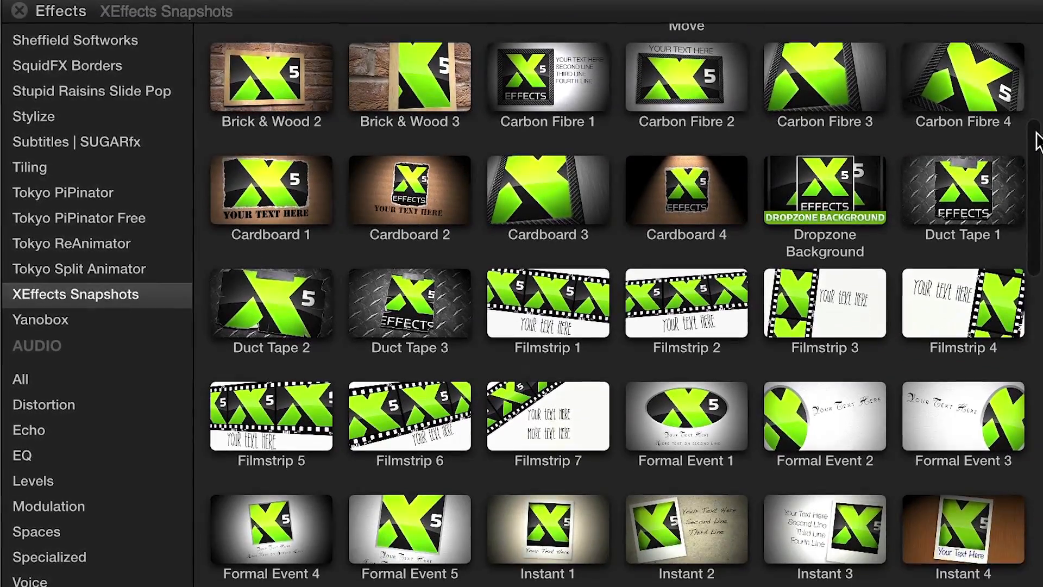
scroll(down, 3)
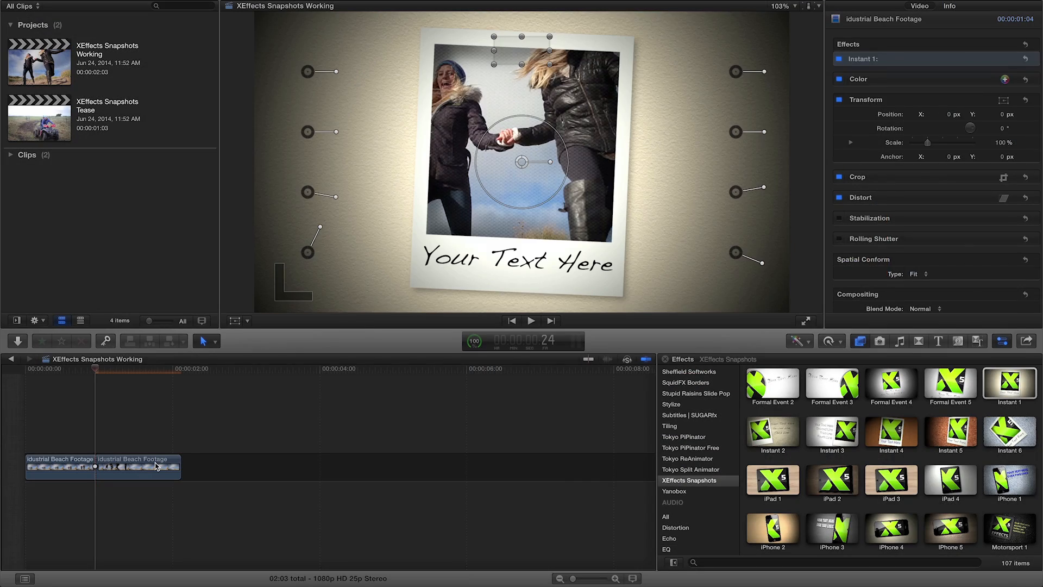
Choose Old Mount Landscape from the Picture Frame styles for the beach clip
click(731, 105)
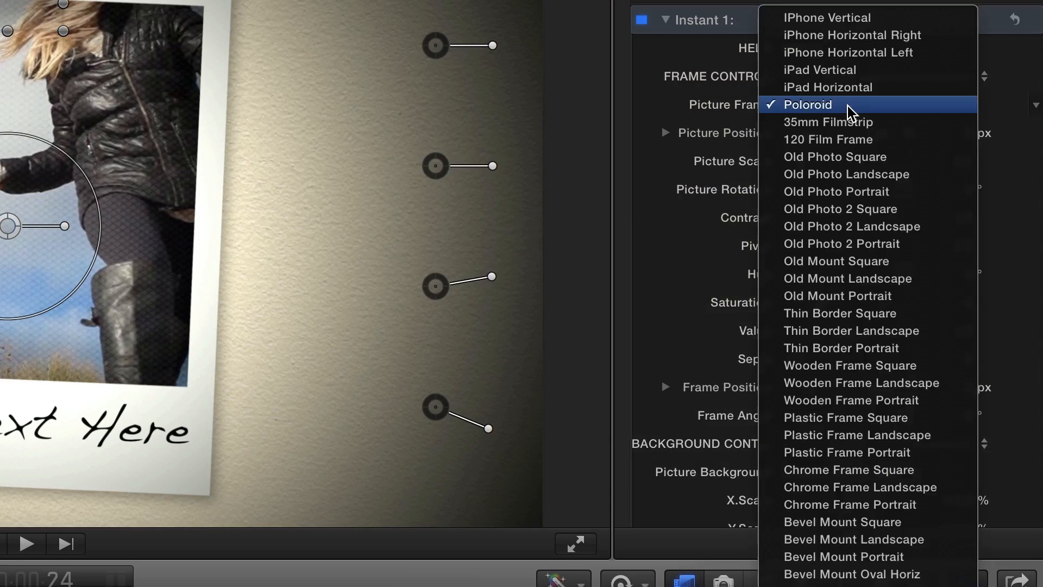
scroll(down, 3)
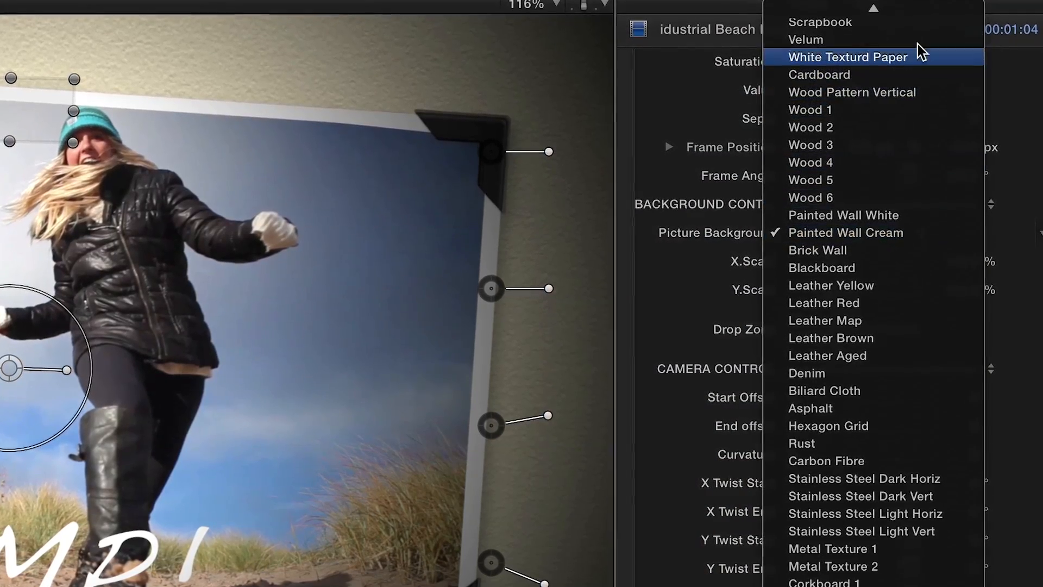
Set the Picture Background behind the JUMP! snapshot to Scrapbook
click(819, 21)
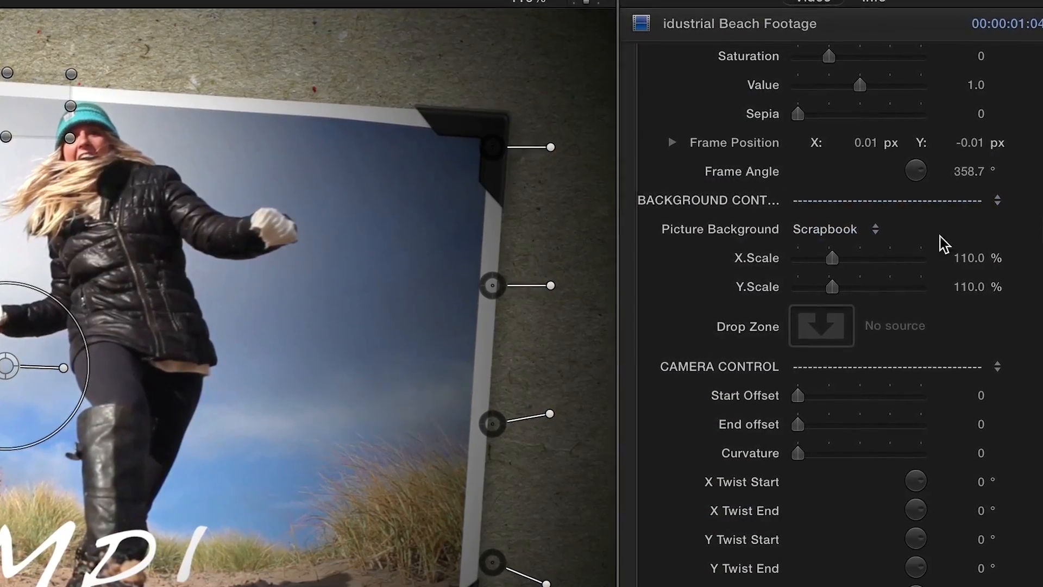
scroll(down, 3)
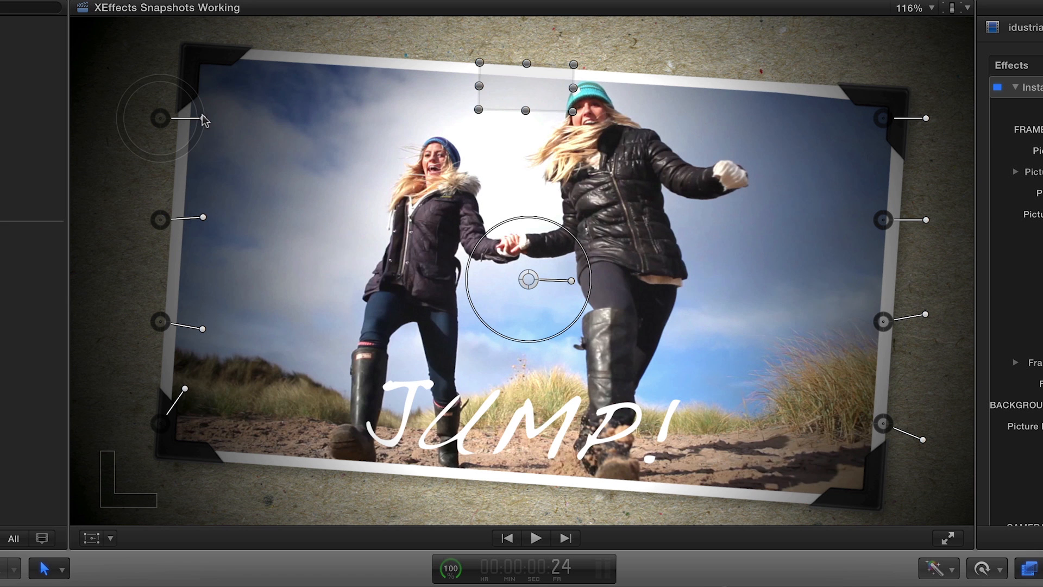
Adjust the 3D twist of the snapshot frame with the Viewer on-screen controls
click(535, 538)
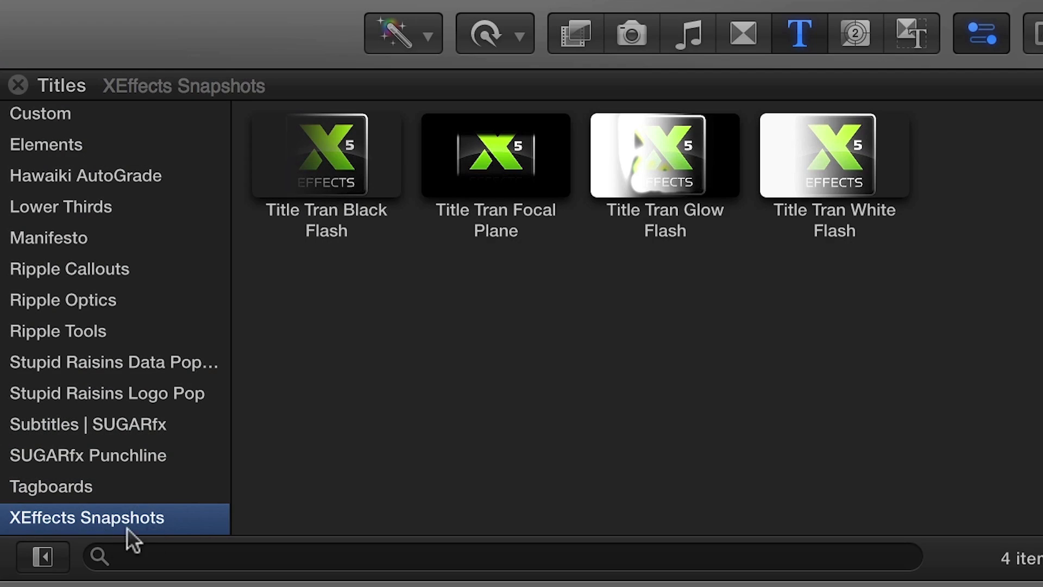
mouse_move(673, 275)
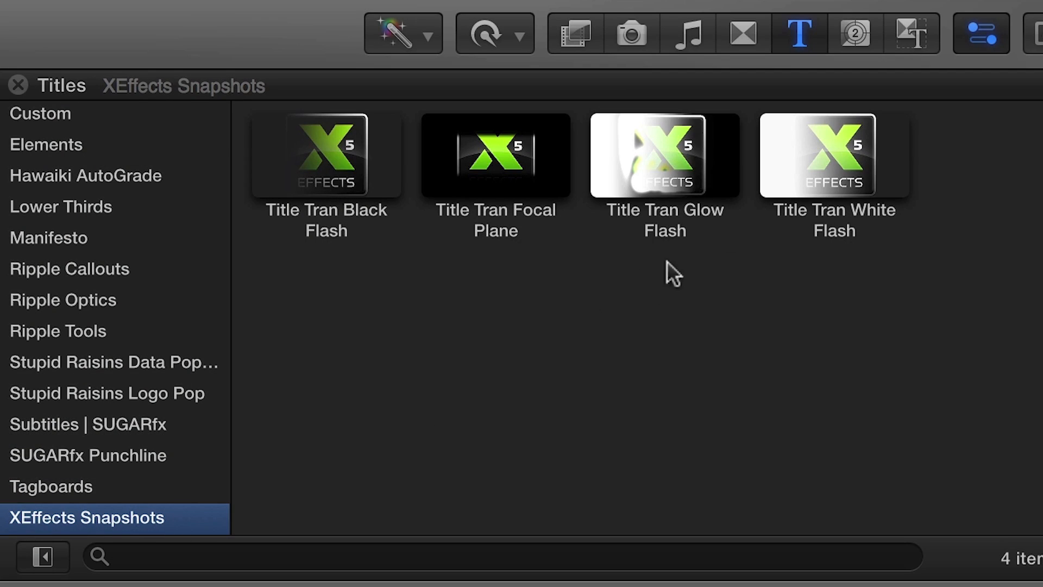
Choose the Title Tran Glow Flash transition from the XEffects Snapshots titles
click(664, 155)
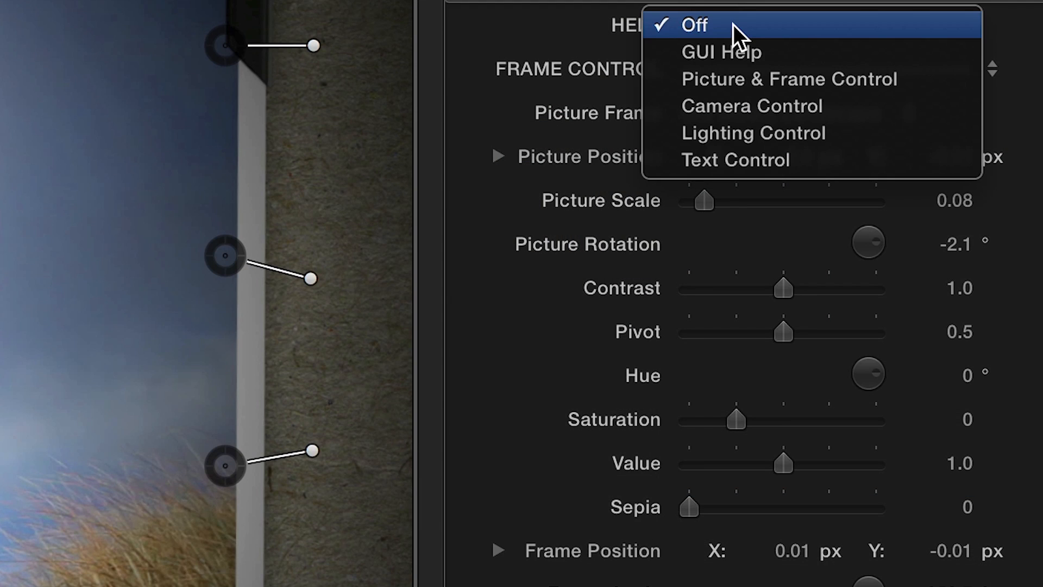
Set the Instant 1 HELP mode to GUI Help and review the annotated control guide screens
click(693, 25)
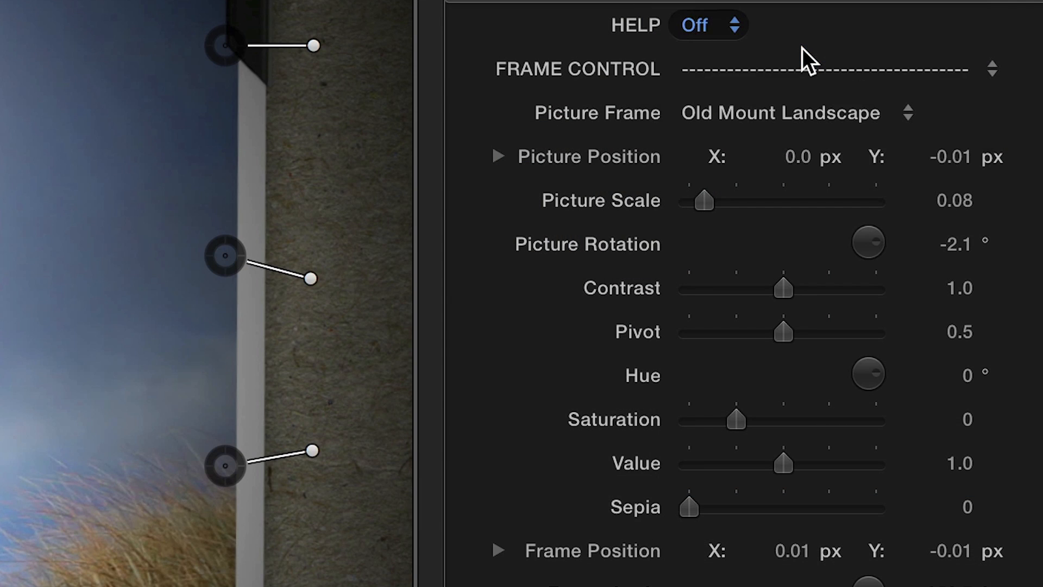
click(706, 25)
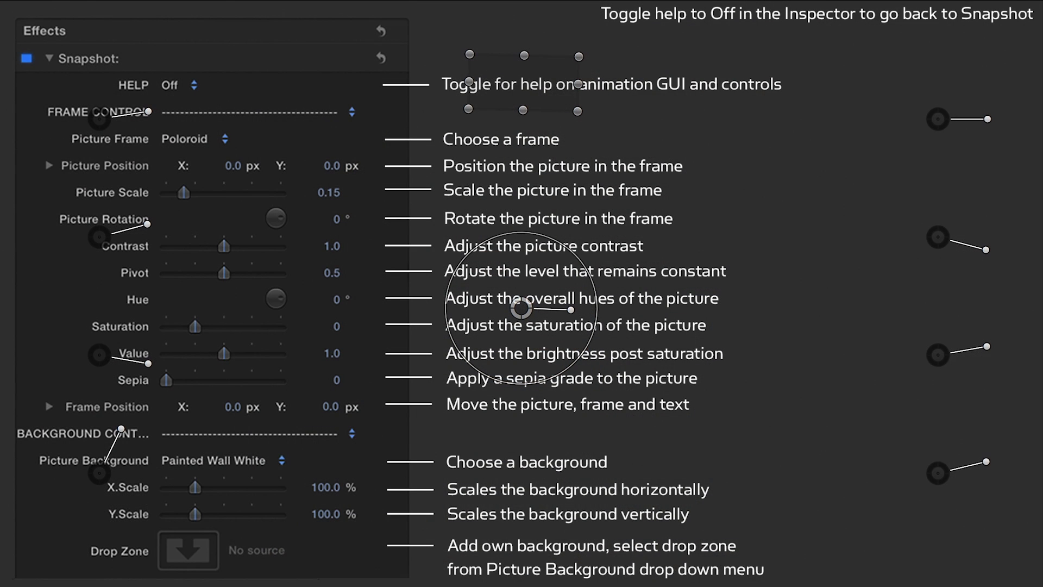
scroll(down, 3)
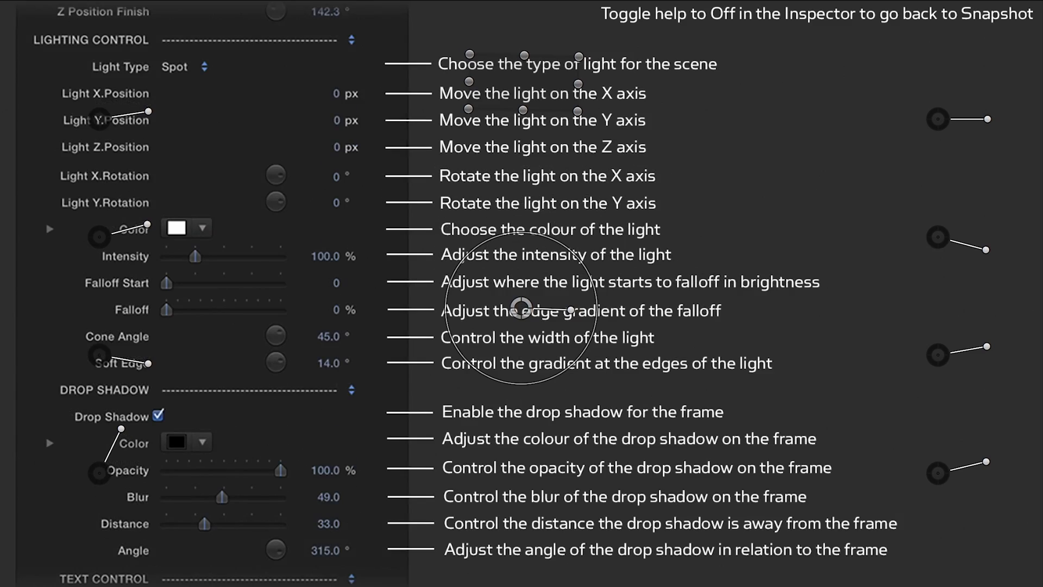
scroll(down, 3)
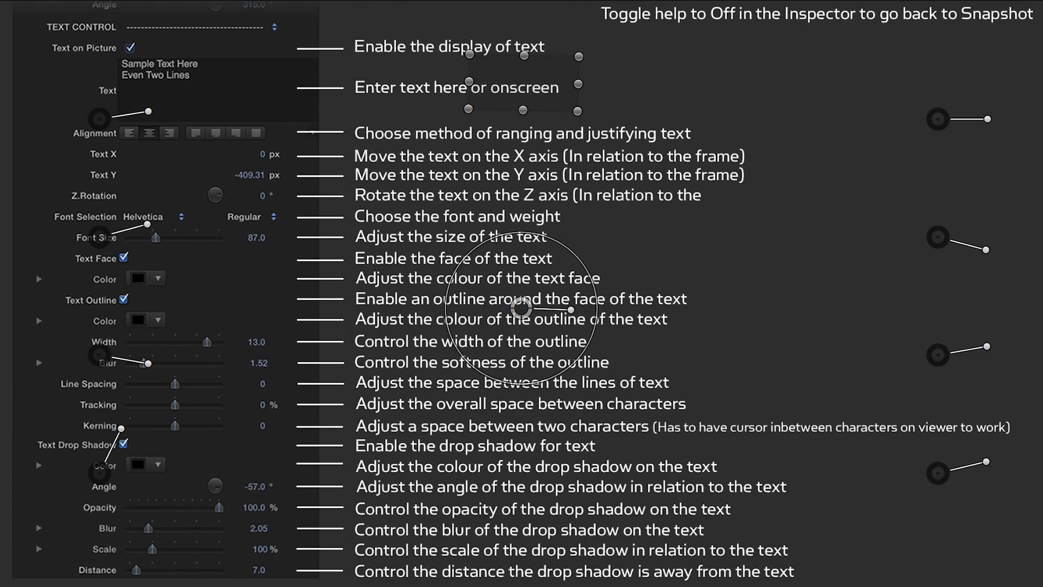